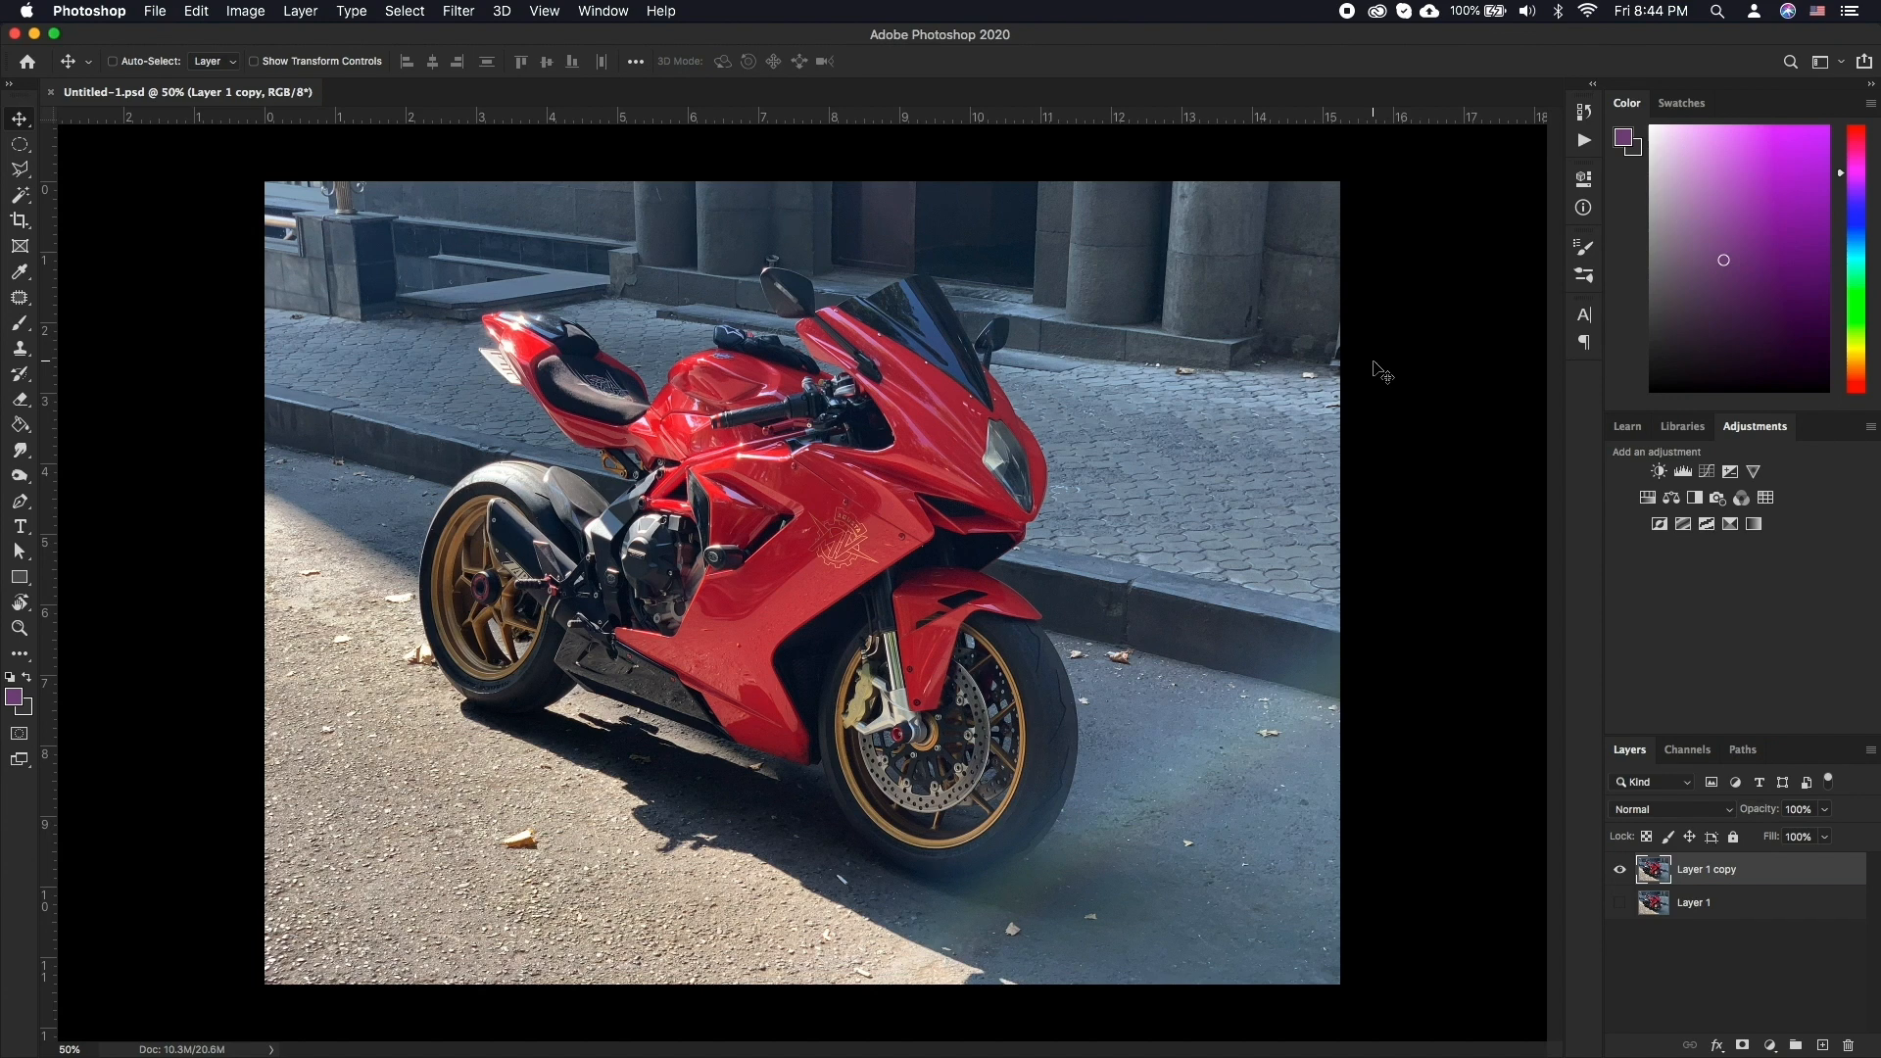
Show the Filter menu for the duplicated motorcycle layer
{"action": "left_click", "coordinate": [458, 10]}
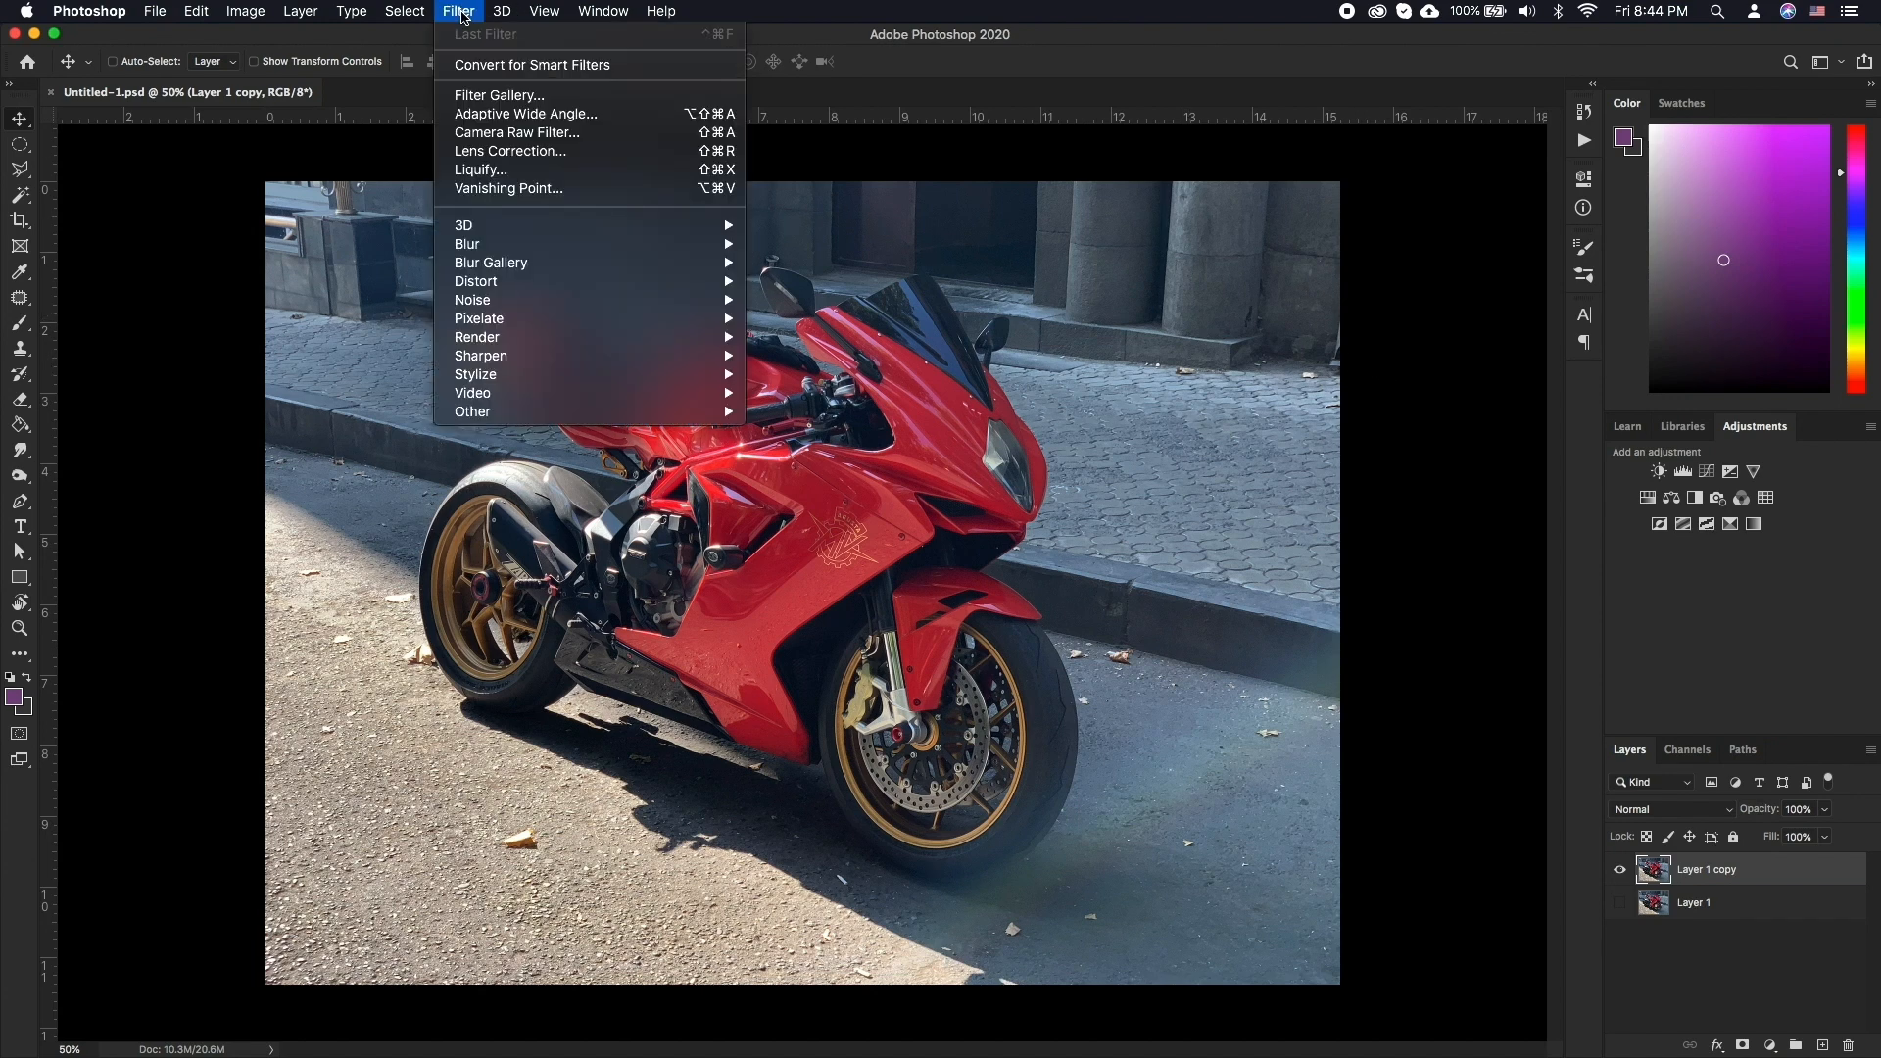
{"action": "mouse_move", "coordinate": [519, 132]}
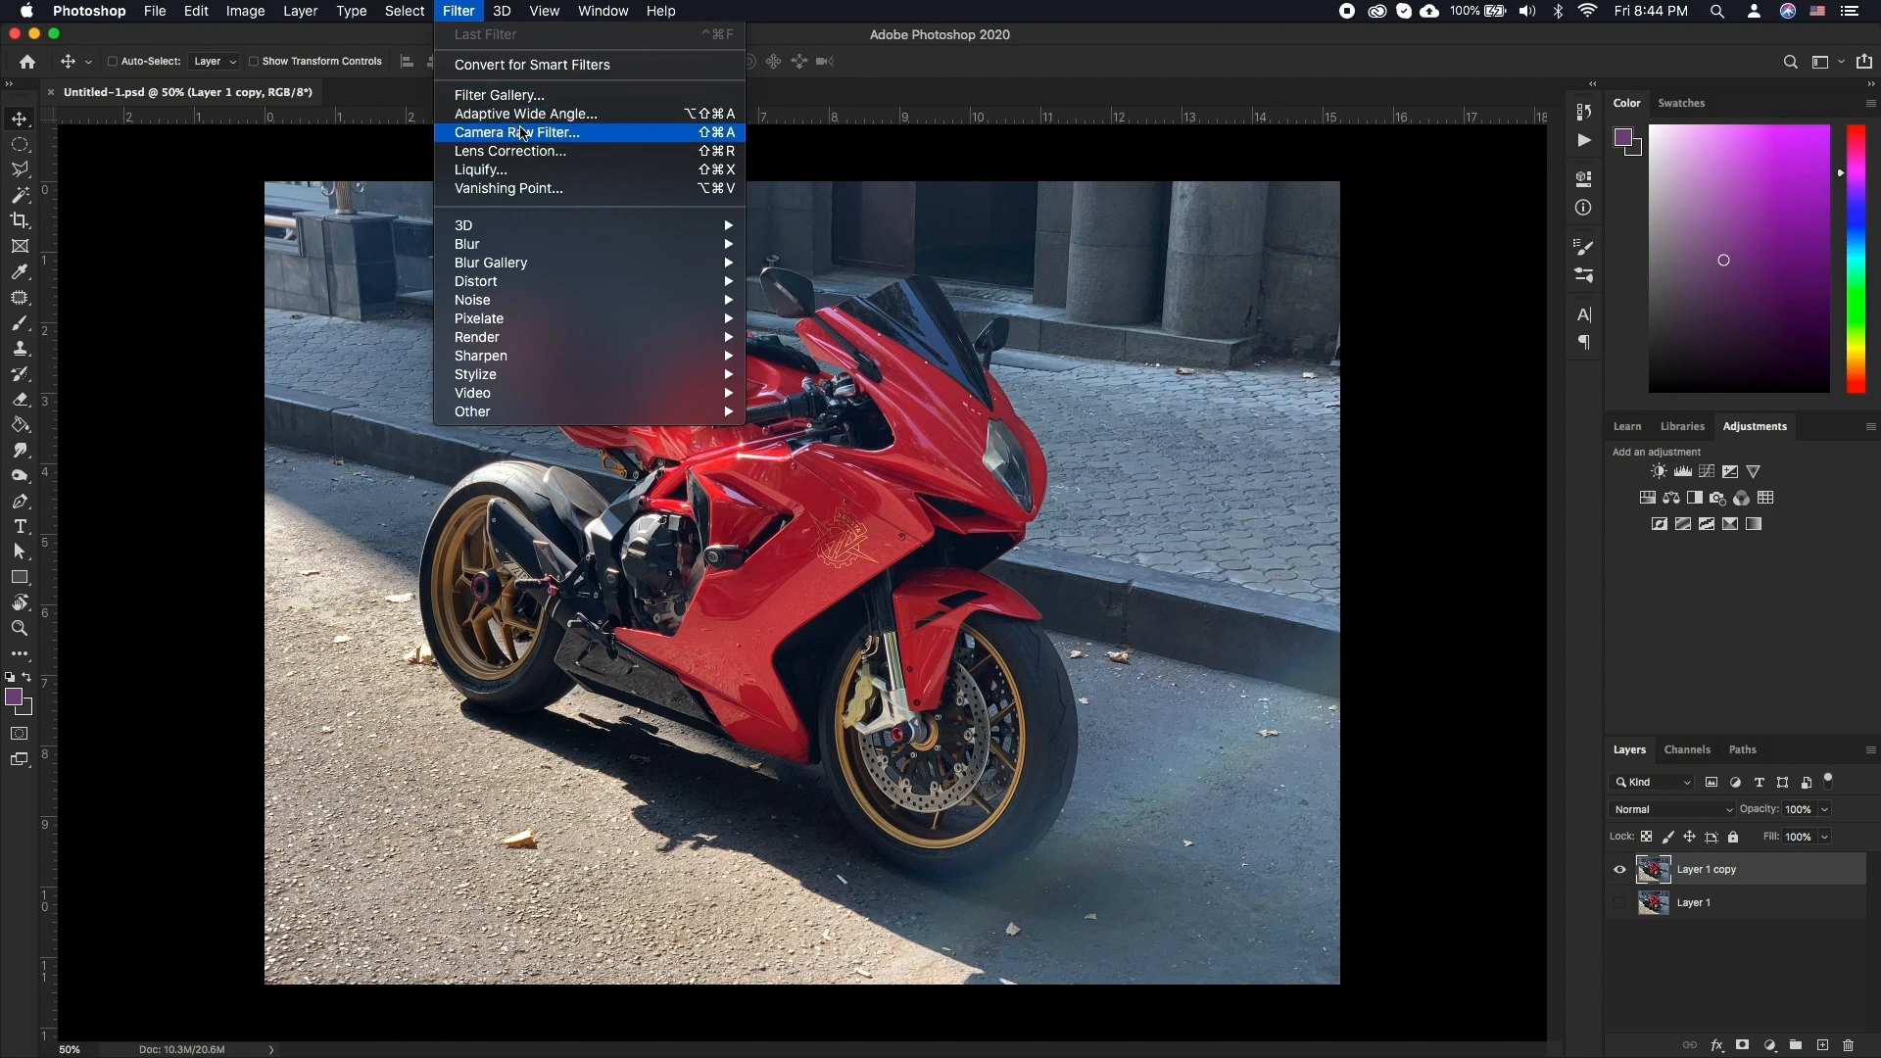
Start the Camera Raw Filter on the copy layer and nudge white balance temperature warmer
{"action": "left_click", "coordinate": [518, 132]}
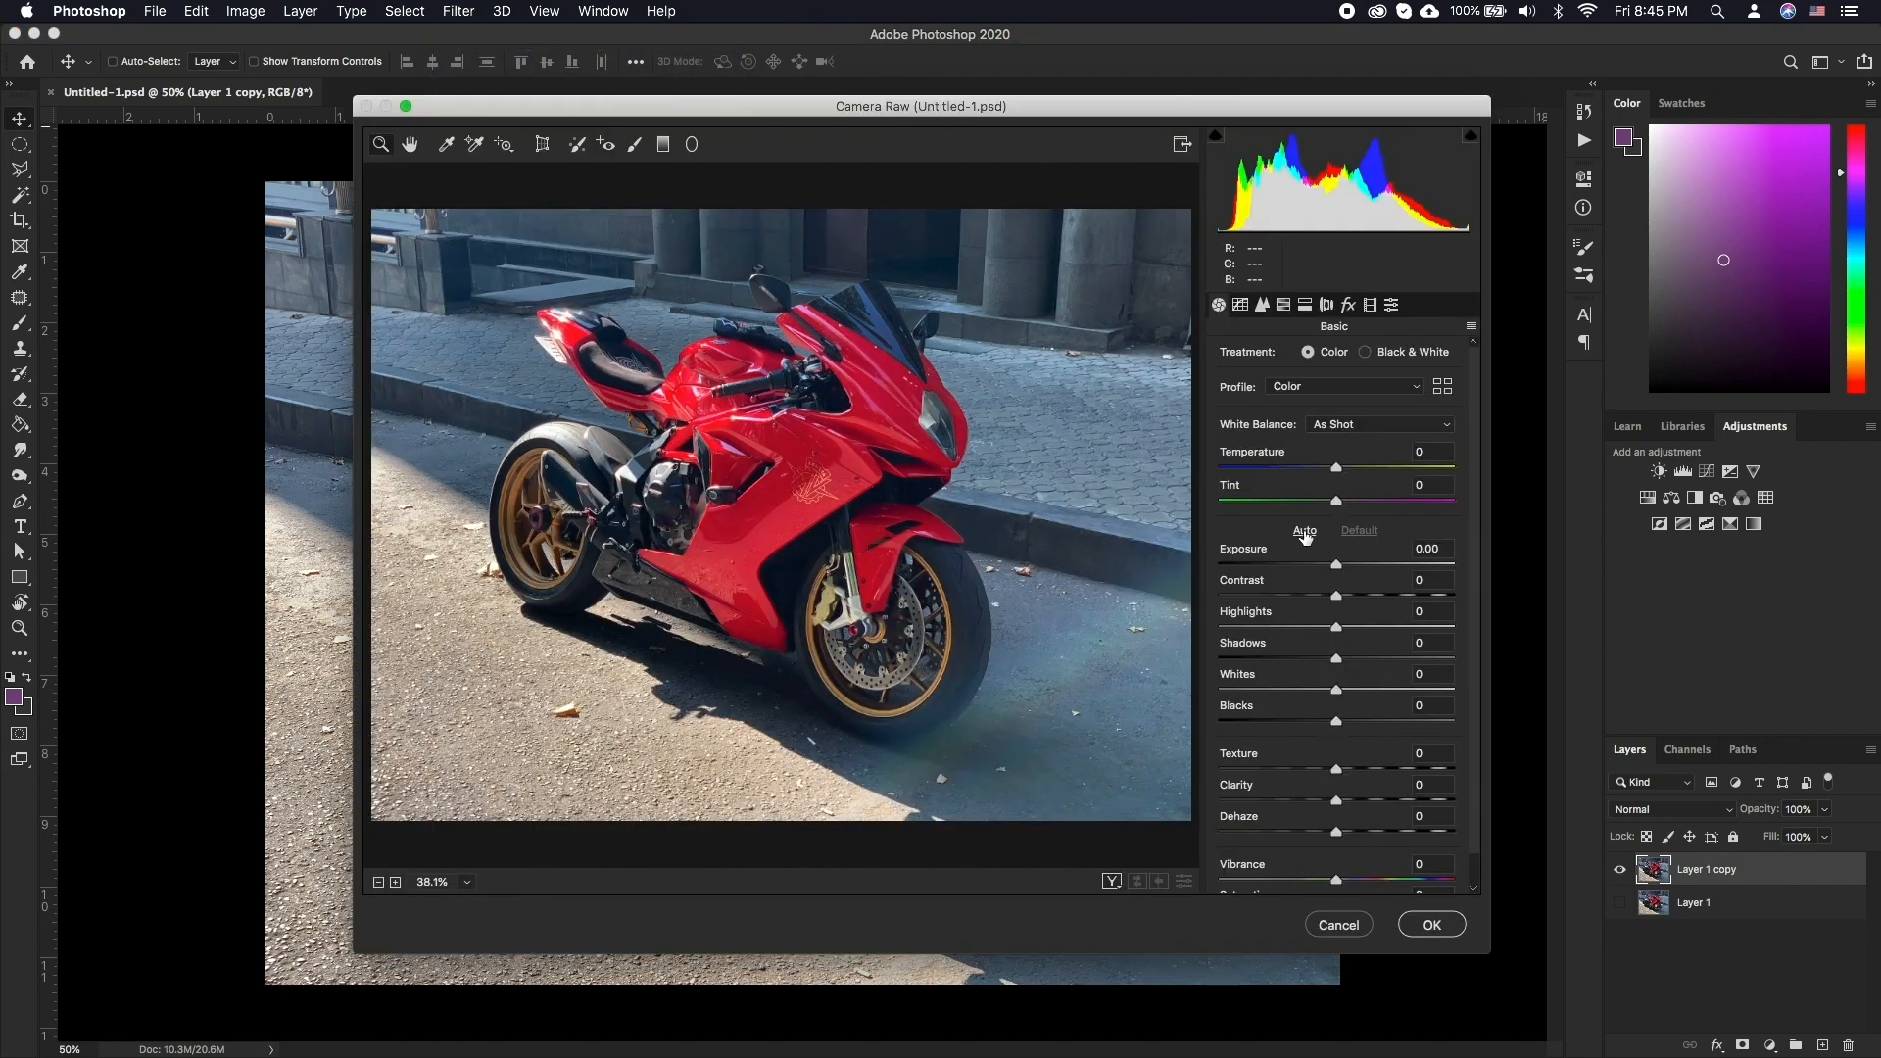
{"action": "left_click", "coordinate": [1379, 423]}
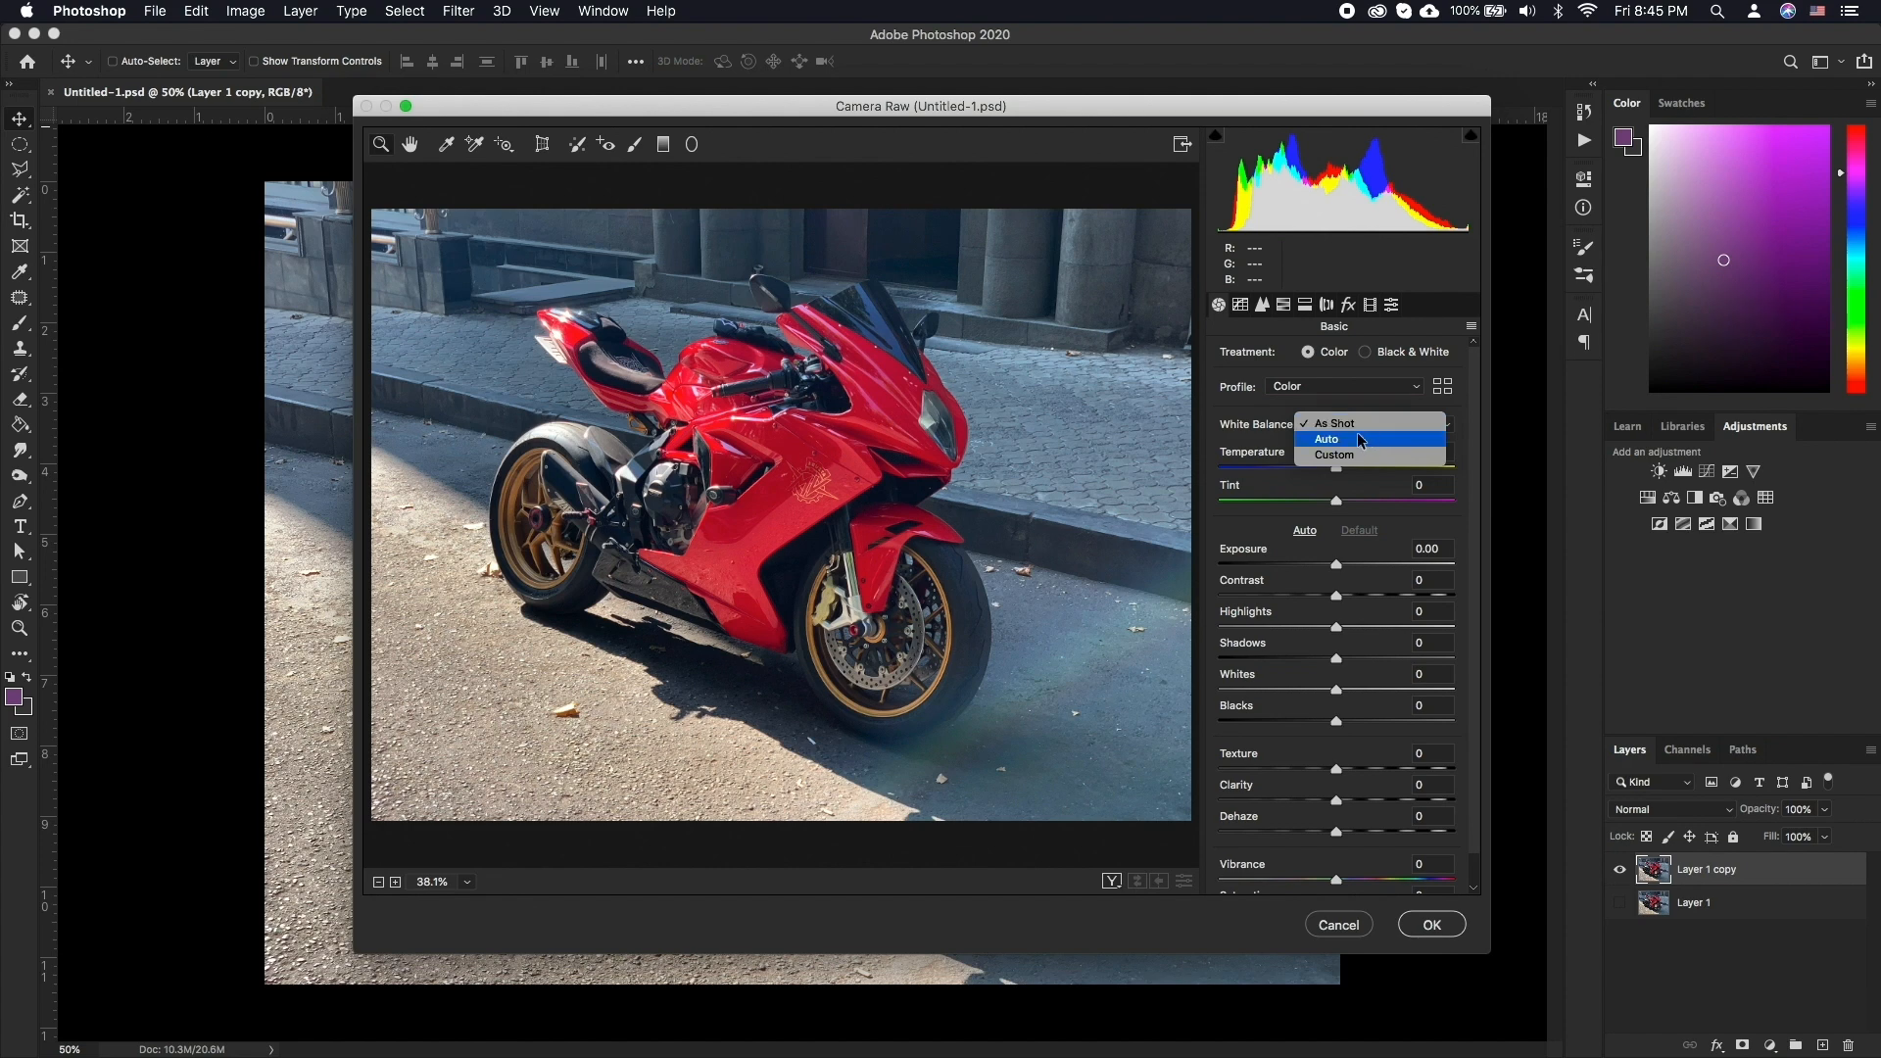
{"action": "left_click", "coordinate": [1328, 438]}
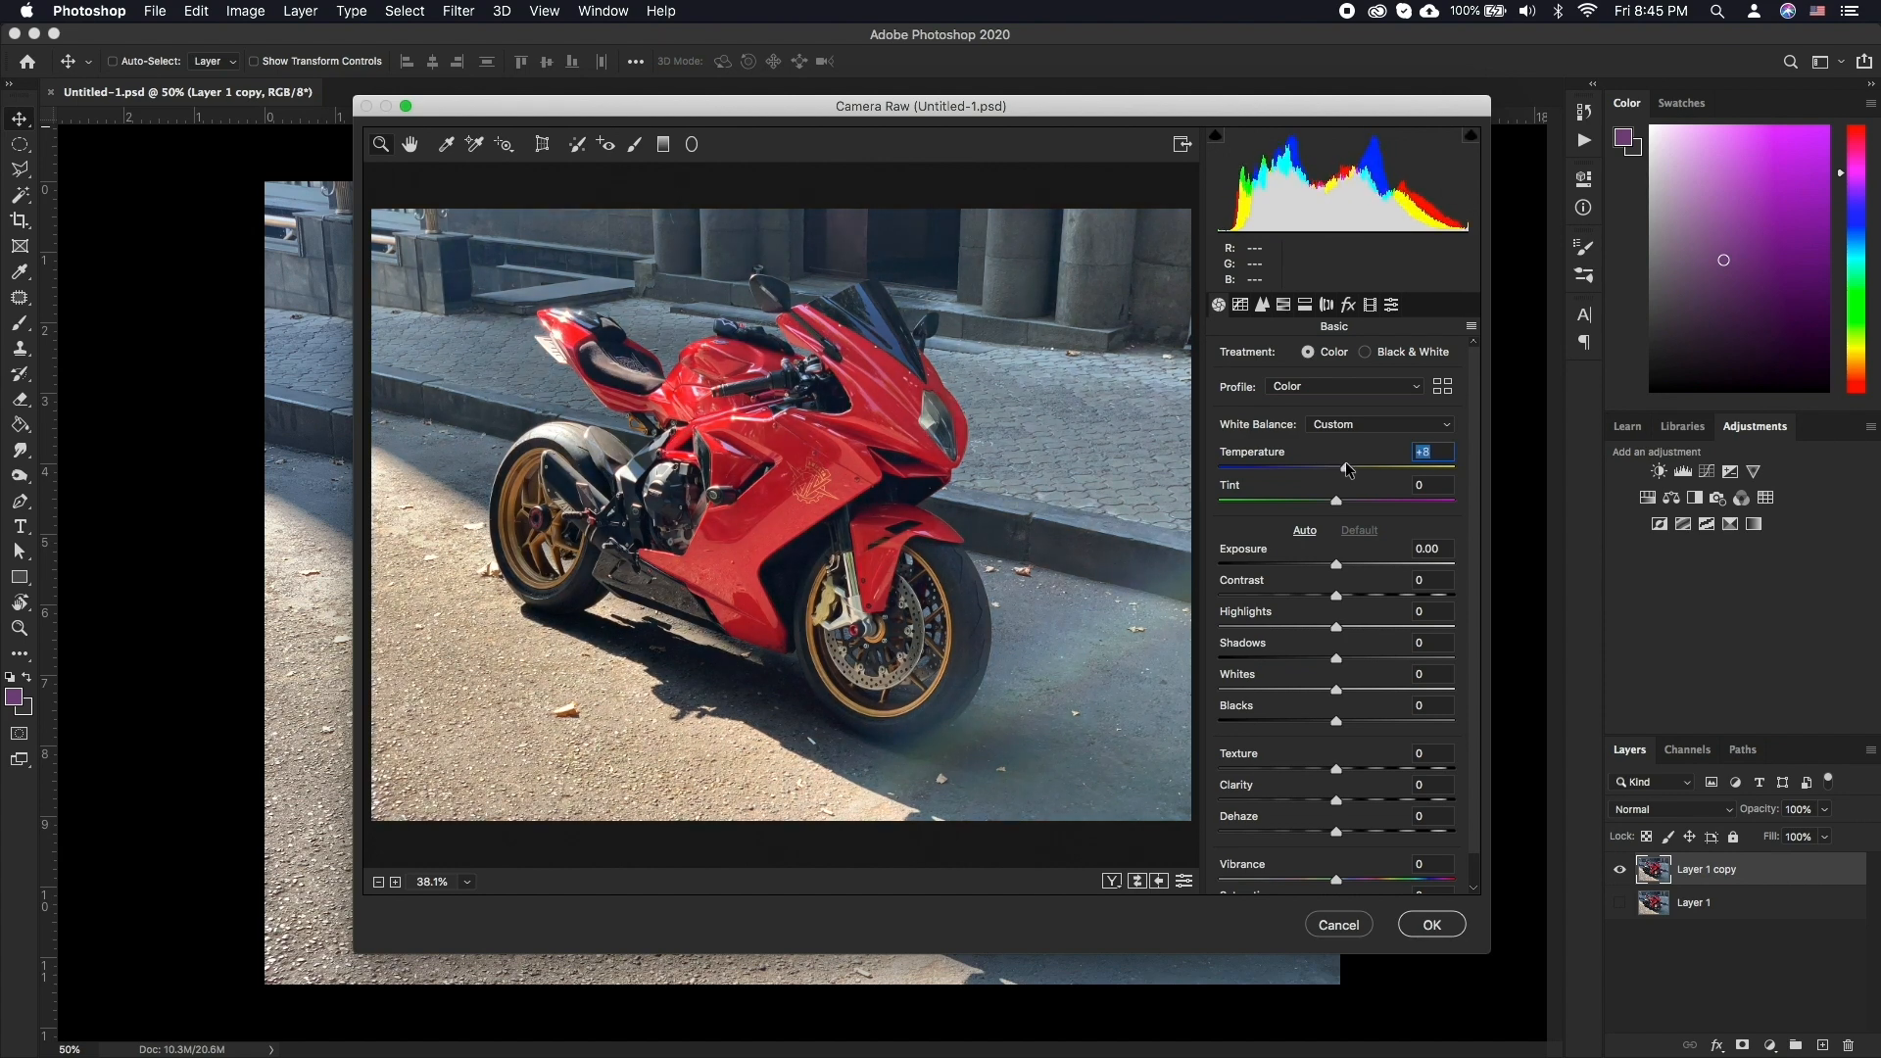
Warm the temperature a bit more, shift tint slightly green, and apply the Camera Raw correction
{"action": "left_click_drag", "start_coordinate": [1343, 468], "coordinate": [1362, 468]}
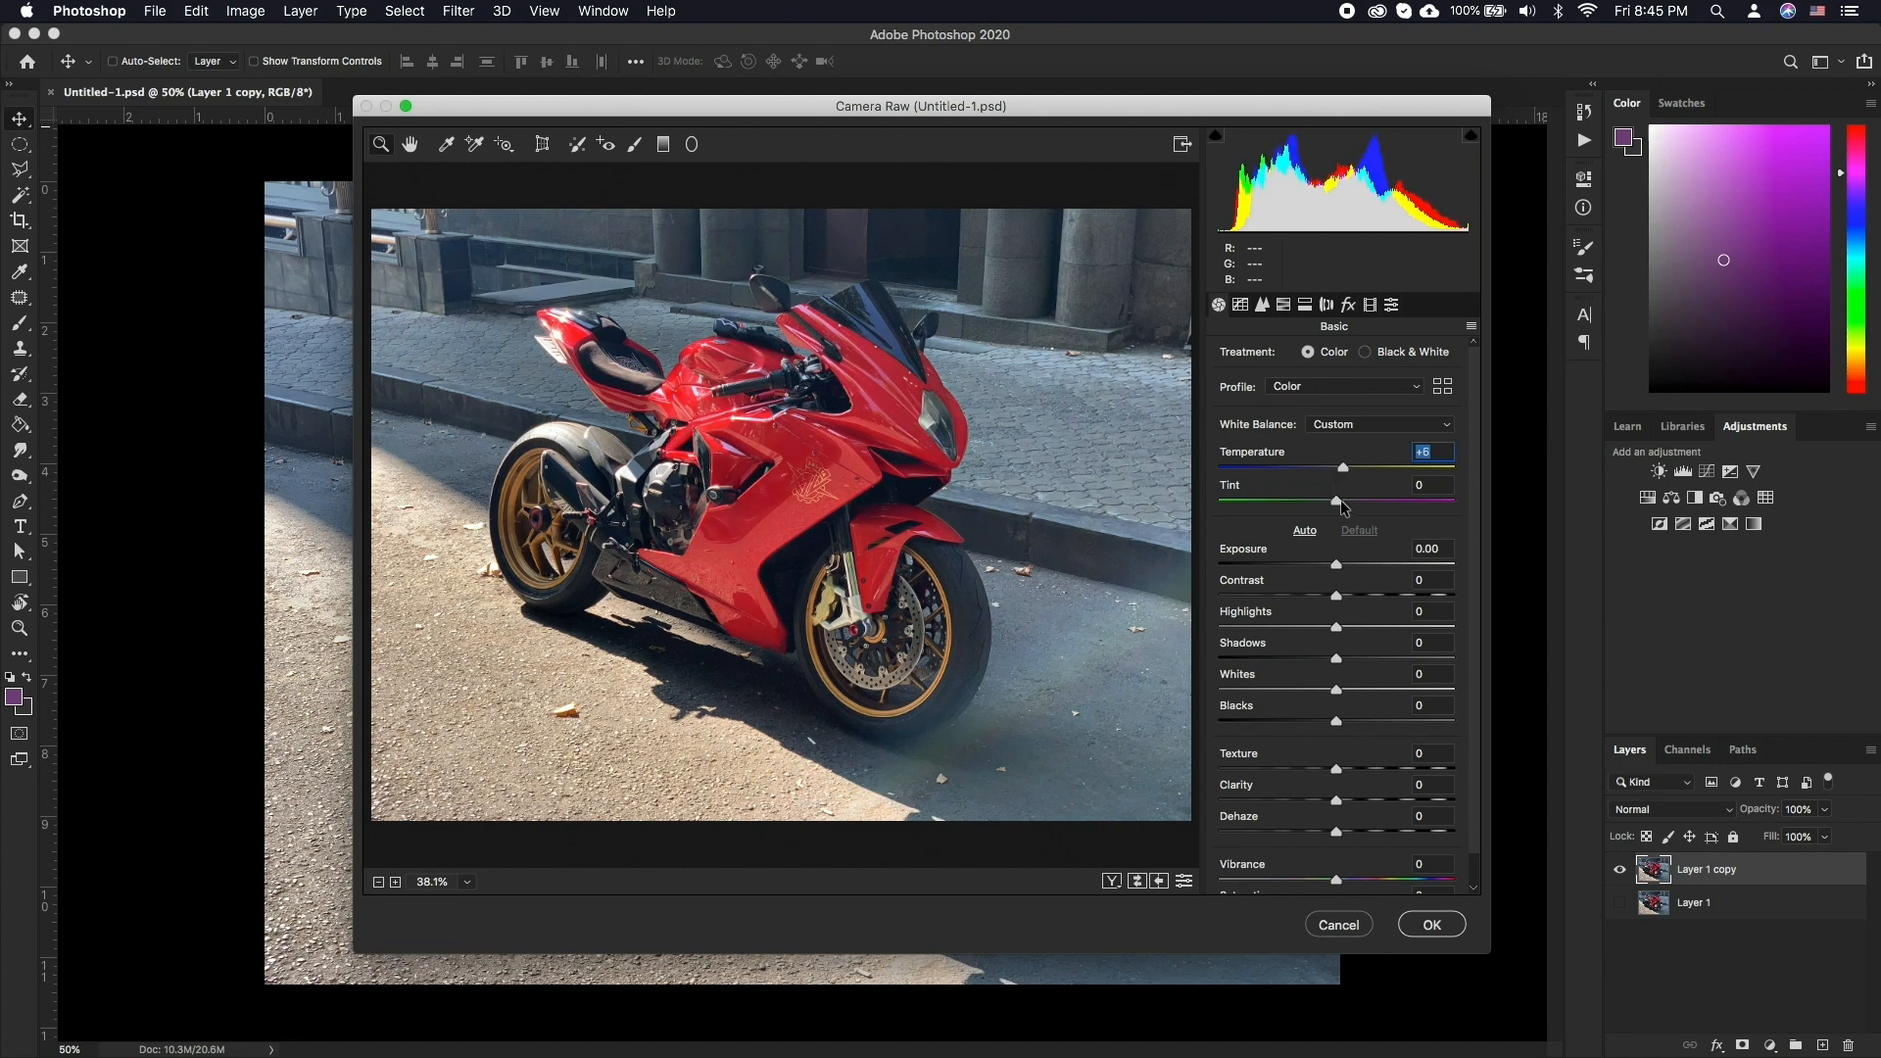
{"action": "left_click_drag", "start_coordinate": [1343, 501], "coordinate": [1329, 501]}
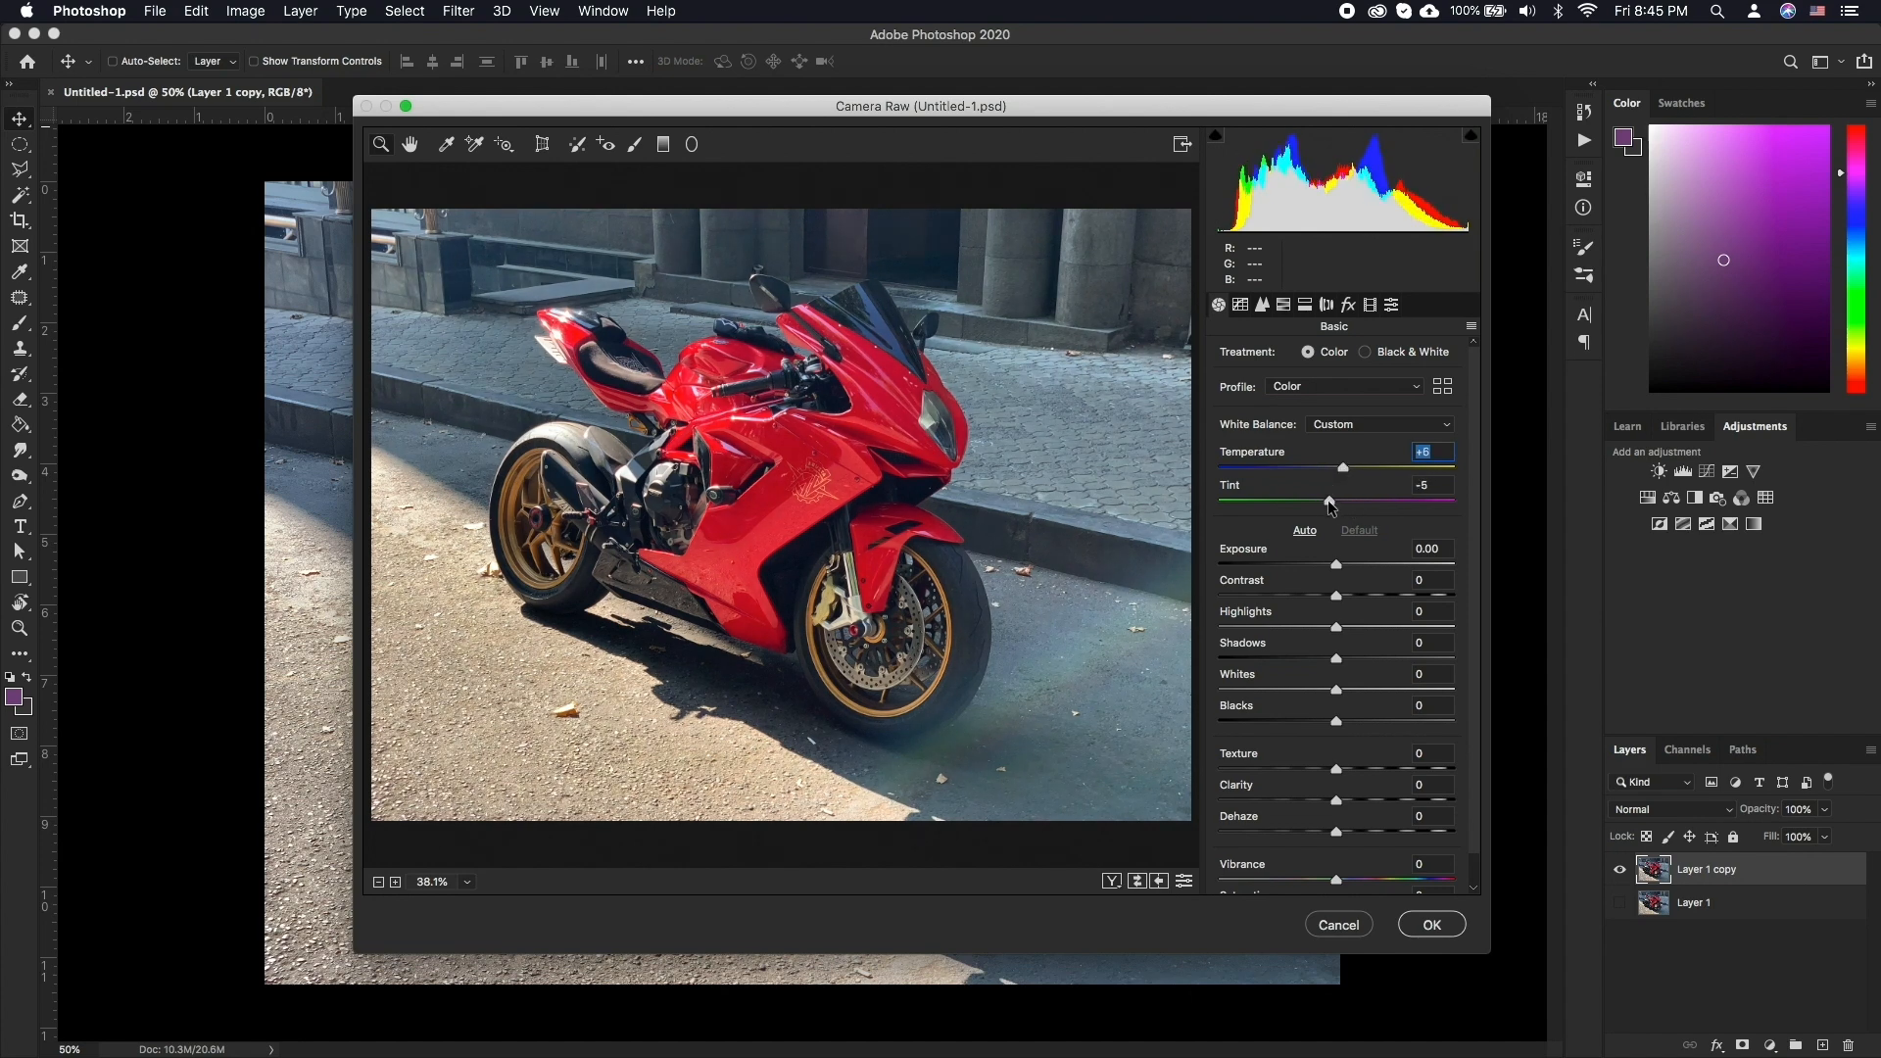
{"action": "left_click_drag", "start_coordinate": [1329, 501], "coordinate": [1323, 501]}
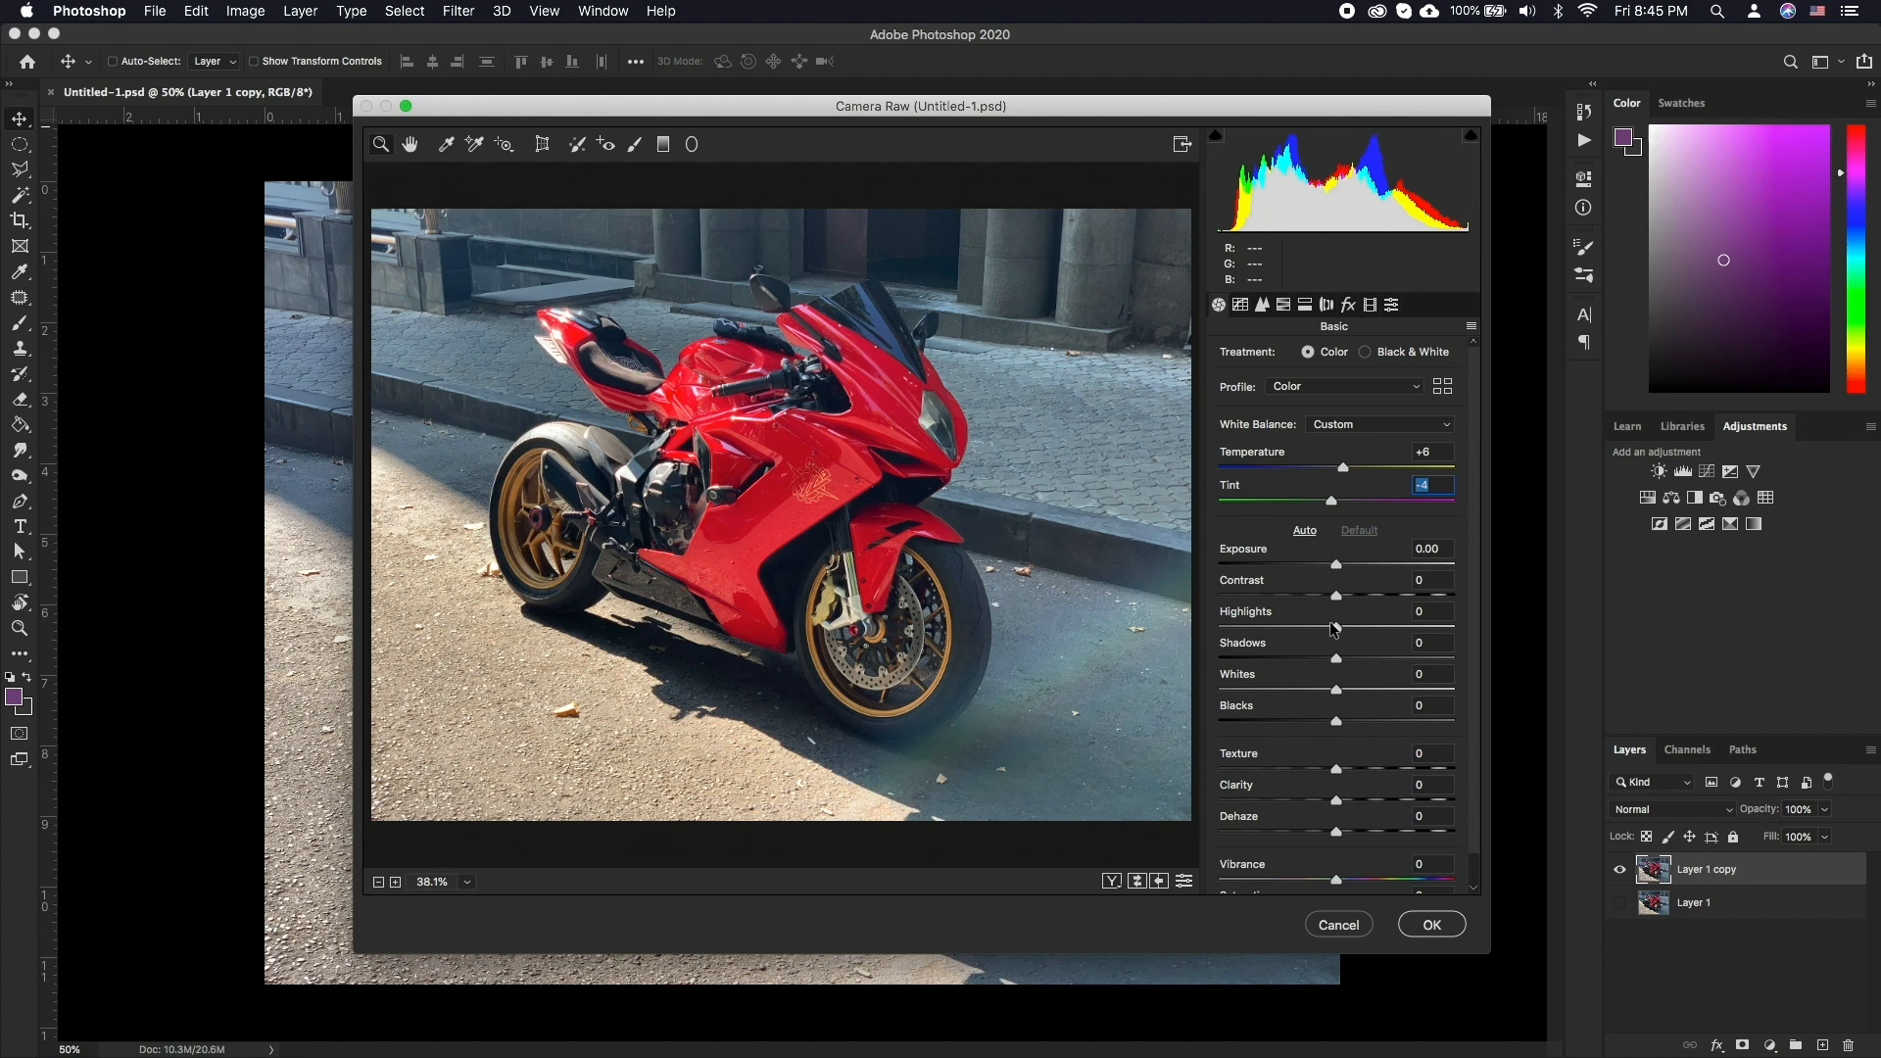
{"action": "mouse_move", "coordinate": [1503, 315]}
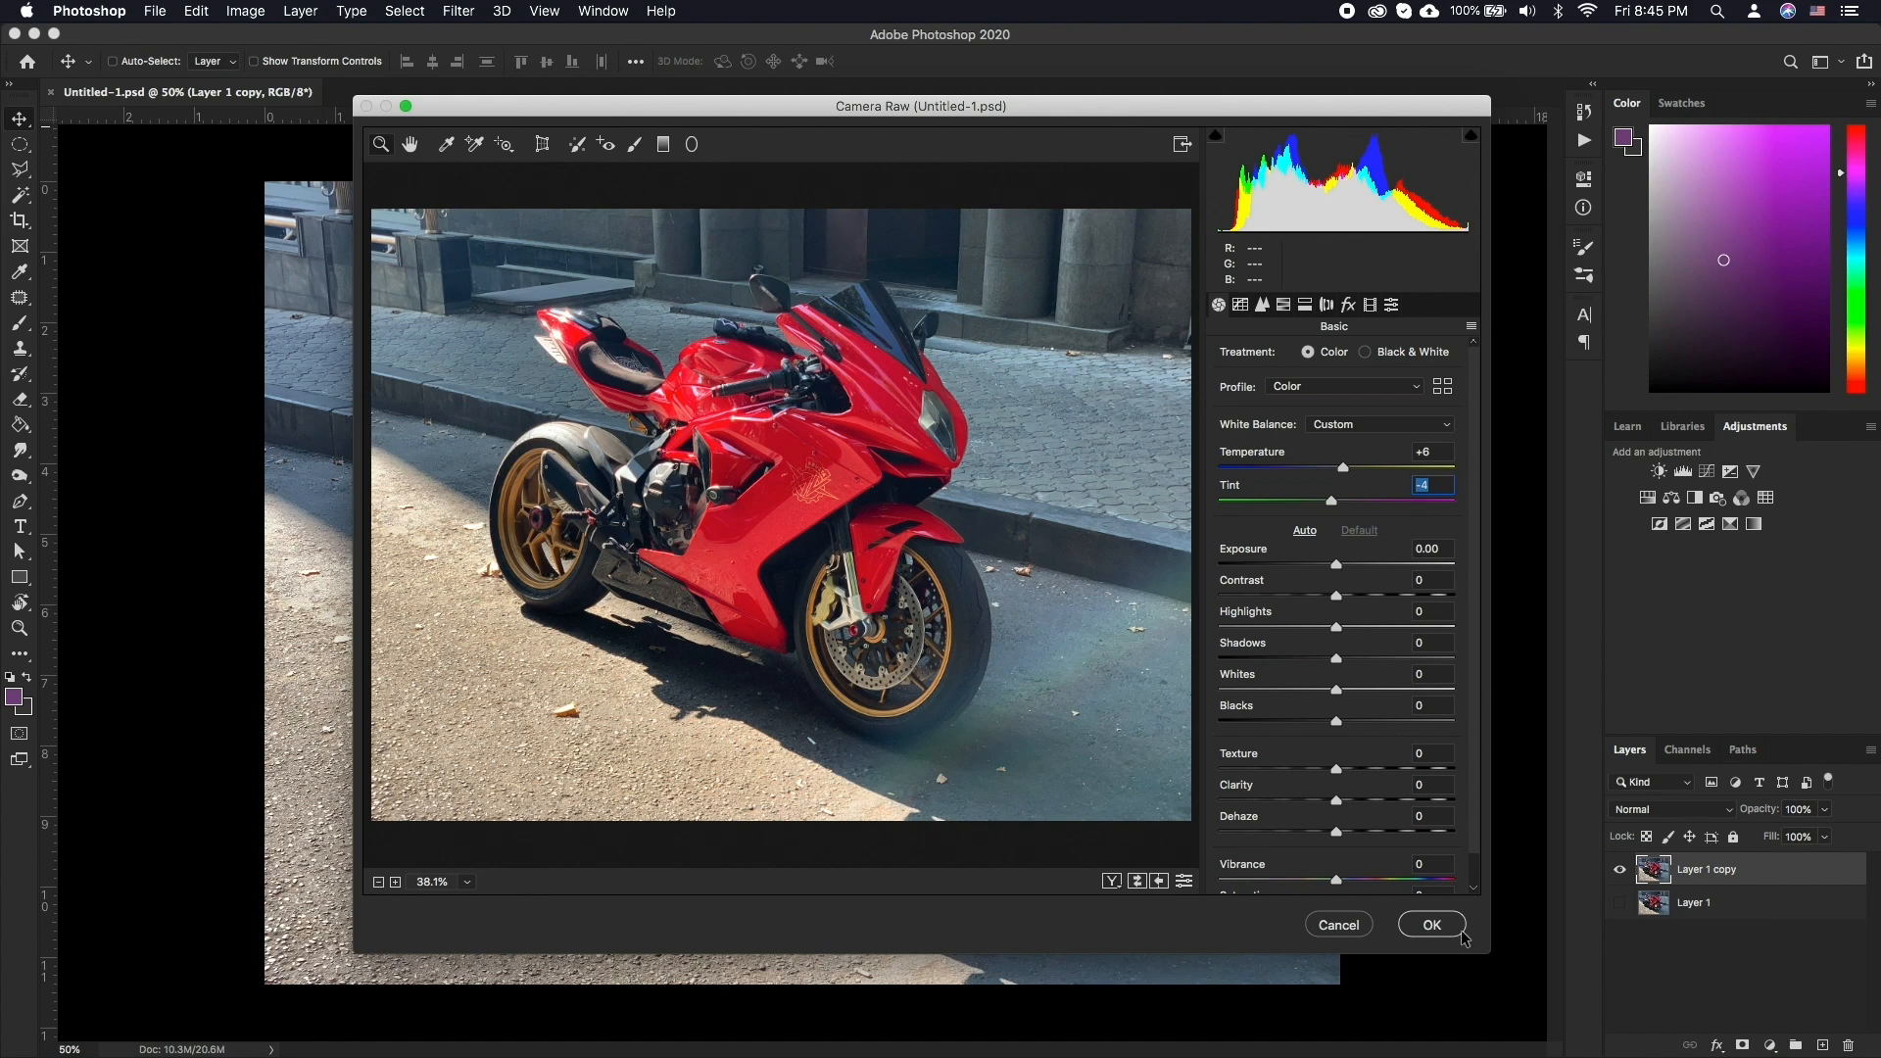
{"action": "left_click", "coordinate": [1431, 924]}
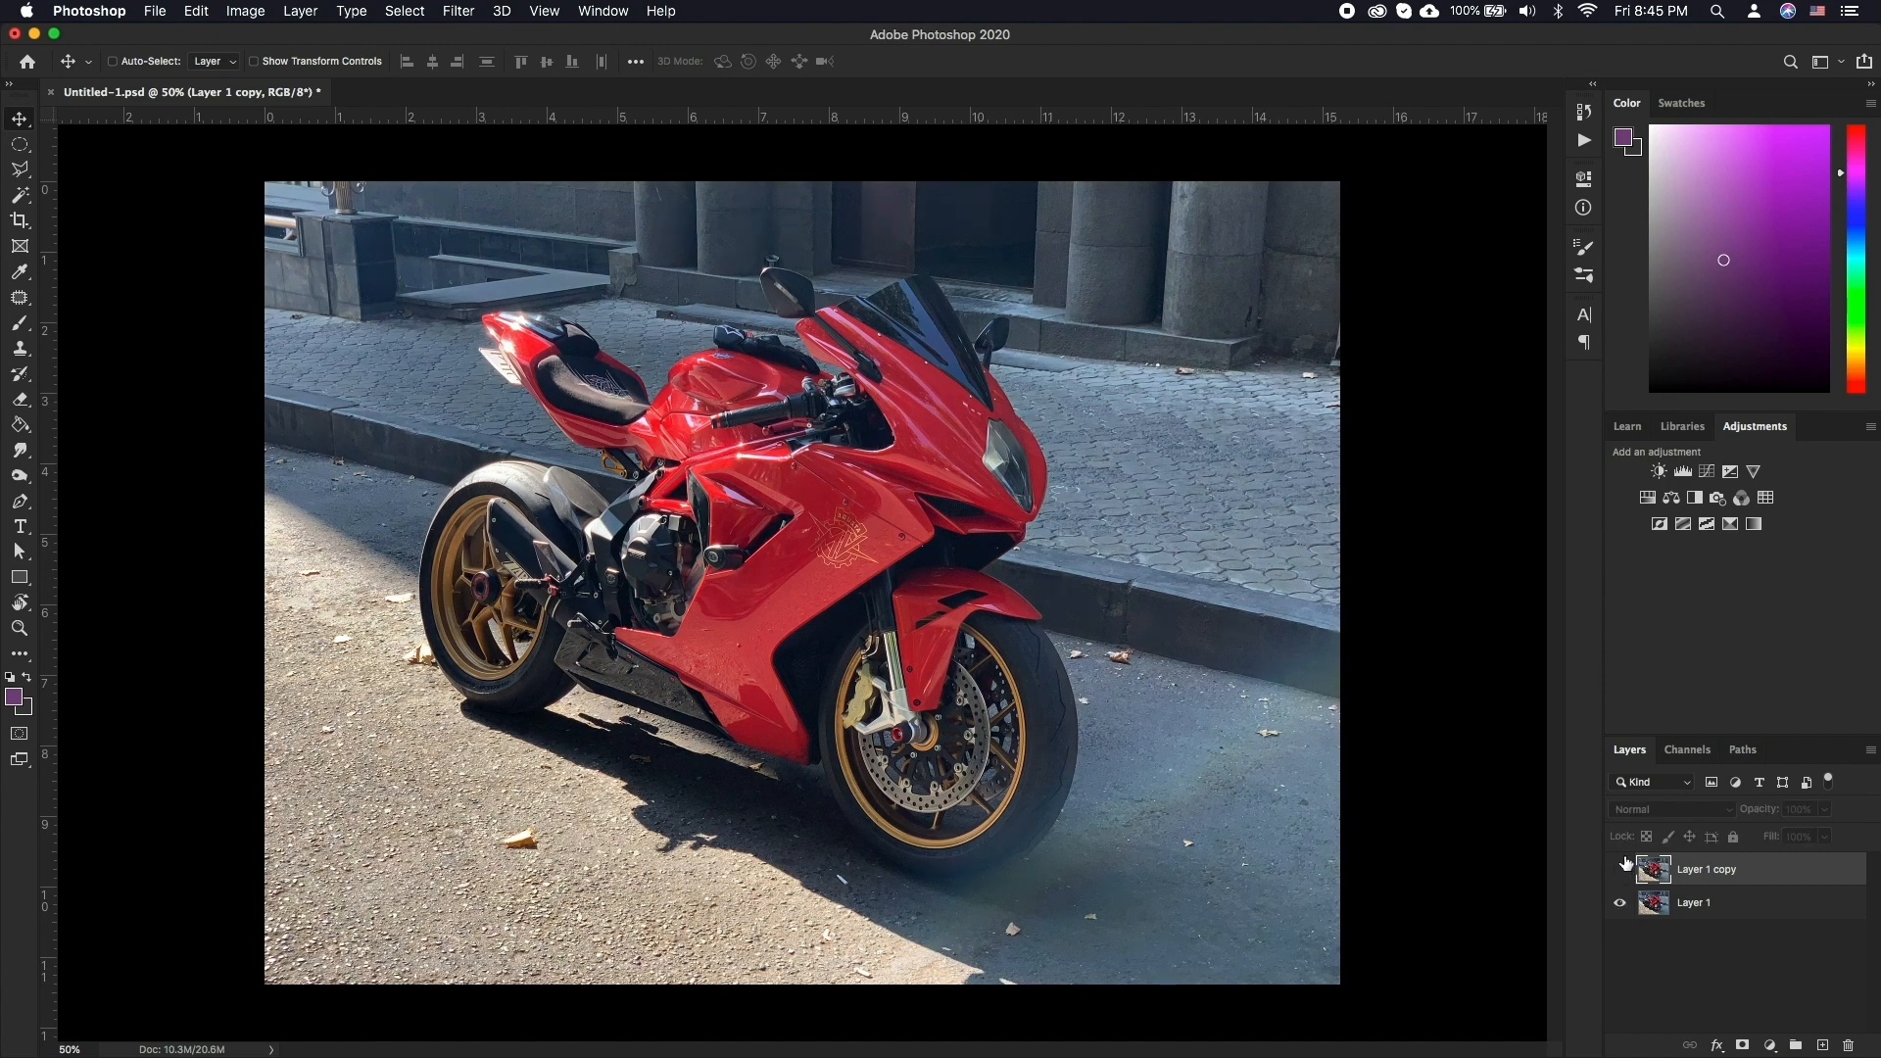